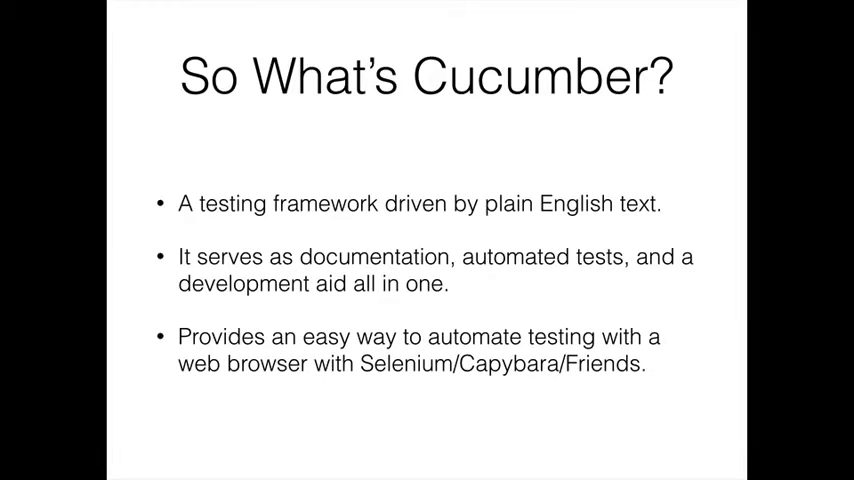
Advance the slideshow from the So What's Cucumber? slide toward the When slide
key("Right")
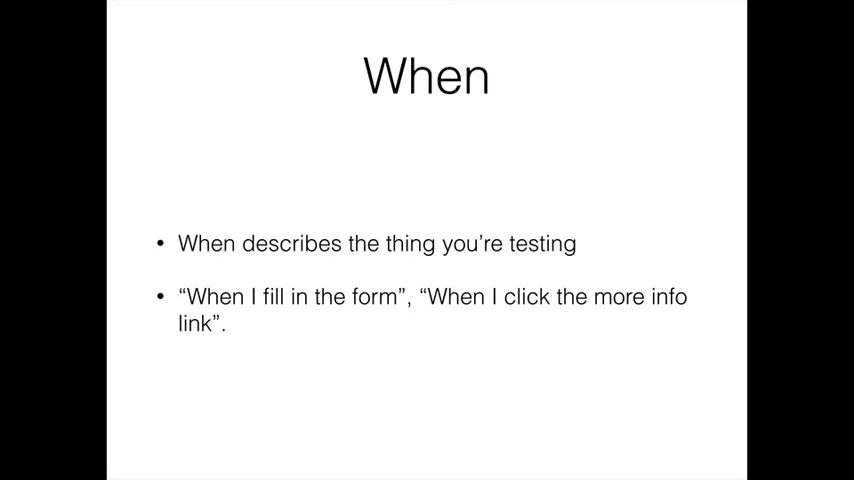
Advance the slideshow from the When slide to the Then slide
key("Right")
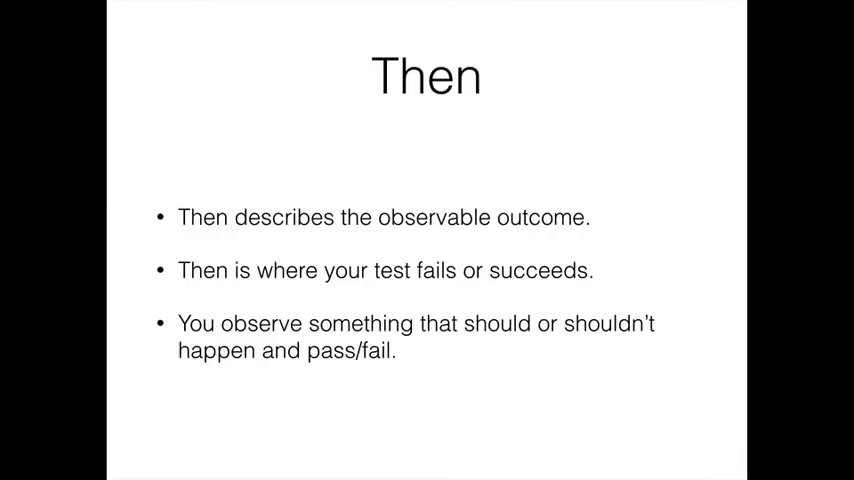
key("Right")
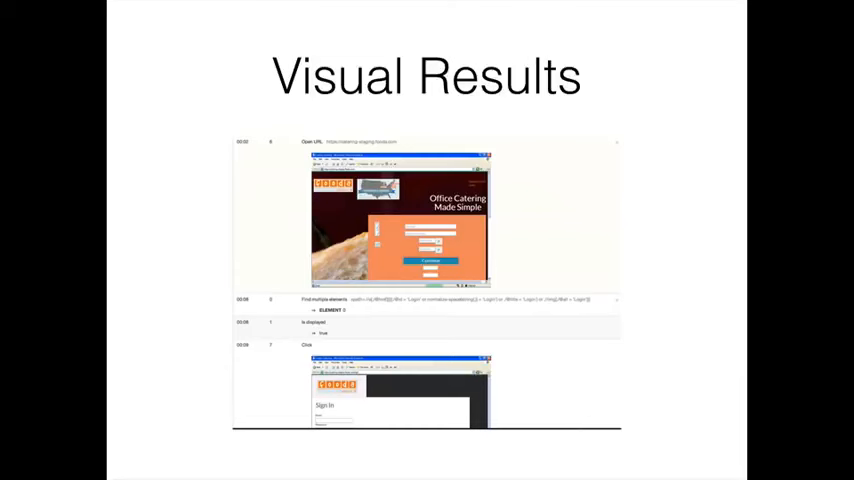
Advance the slideshow from the Visual Results slide to the Next Week agenda slide
key("Right")
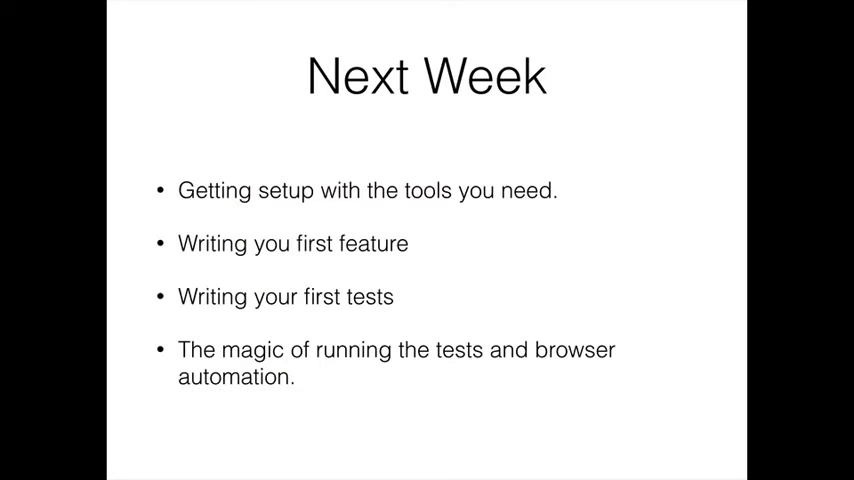